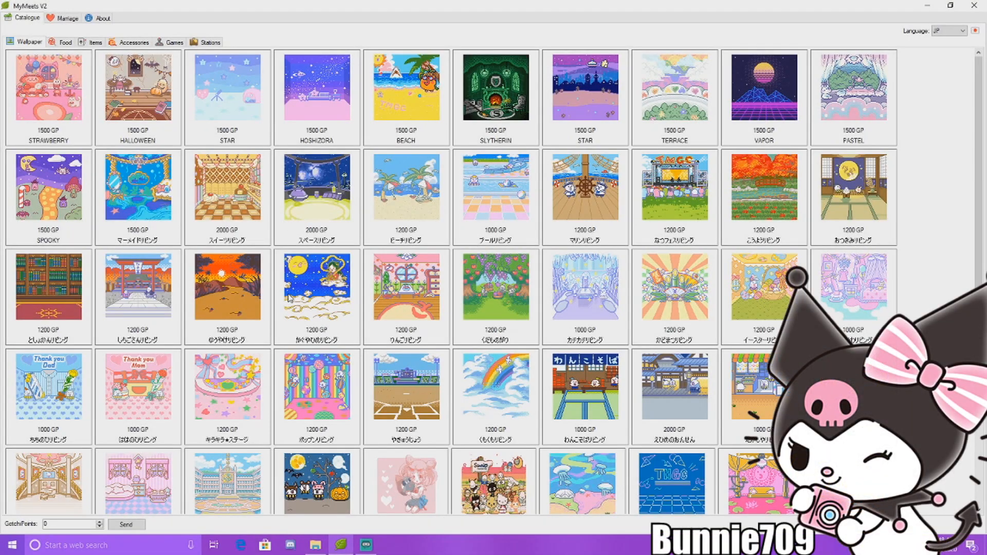
mouse_move(288, 251)
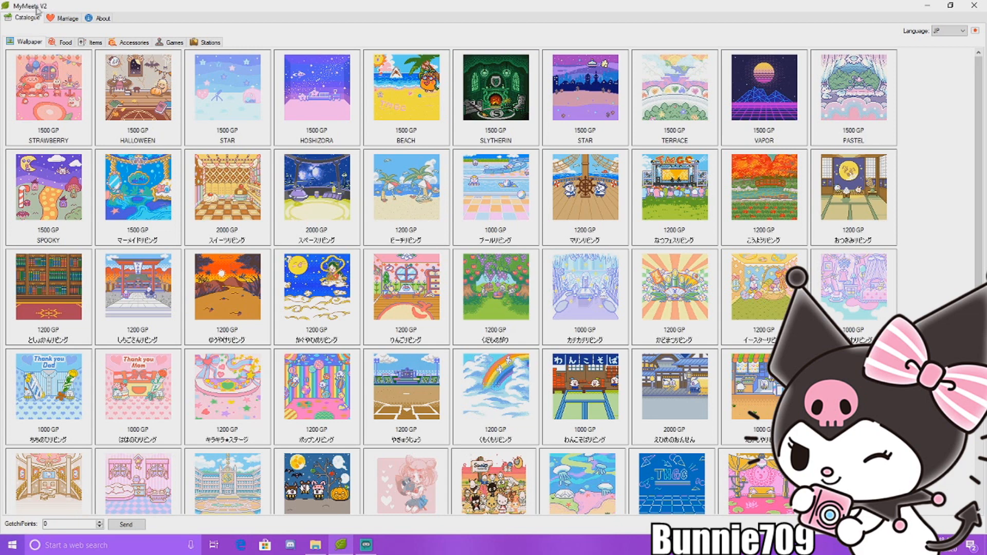
mouse_move(327, 275)
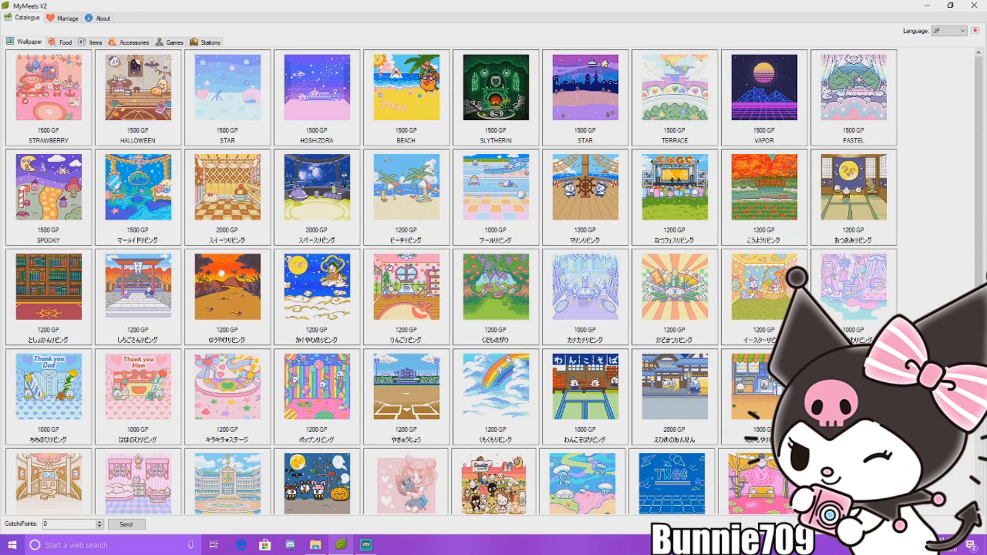
mouse_move(248, 284)
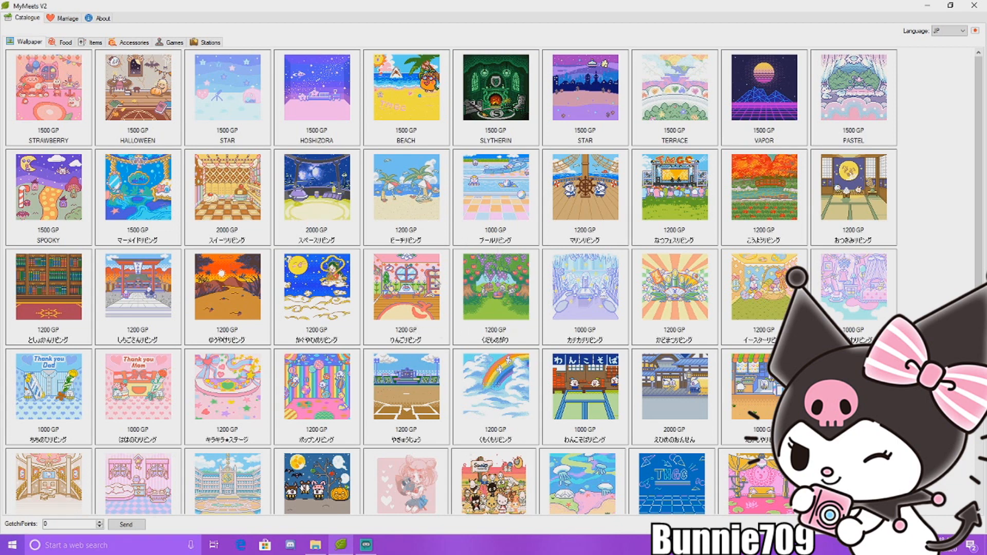
mouse_move(584, 286)
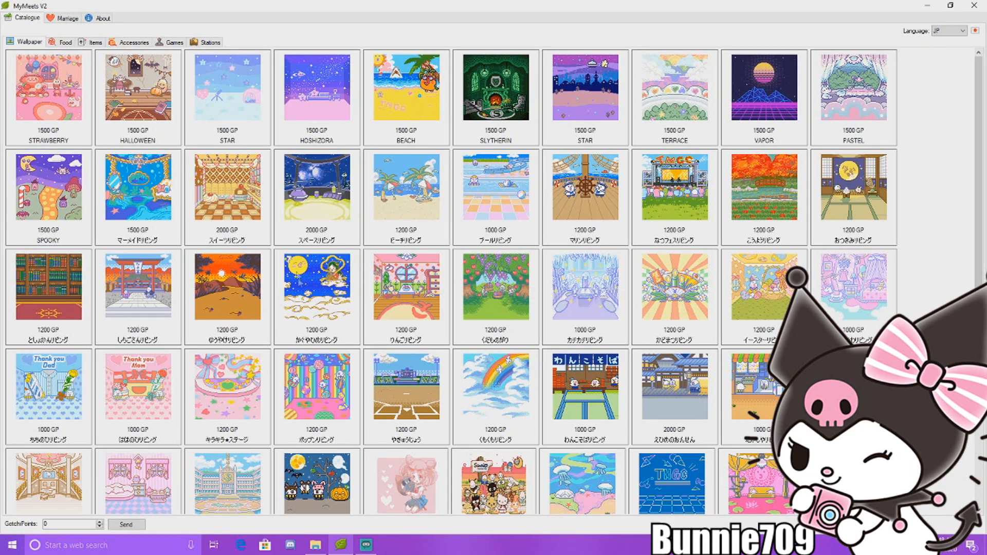
mouse_move(217, 271)
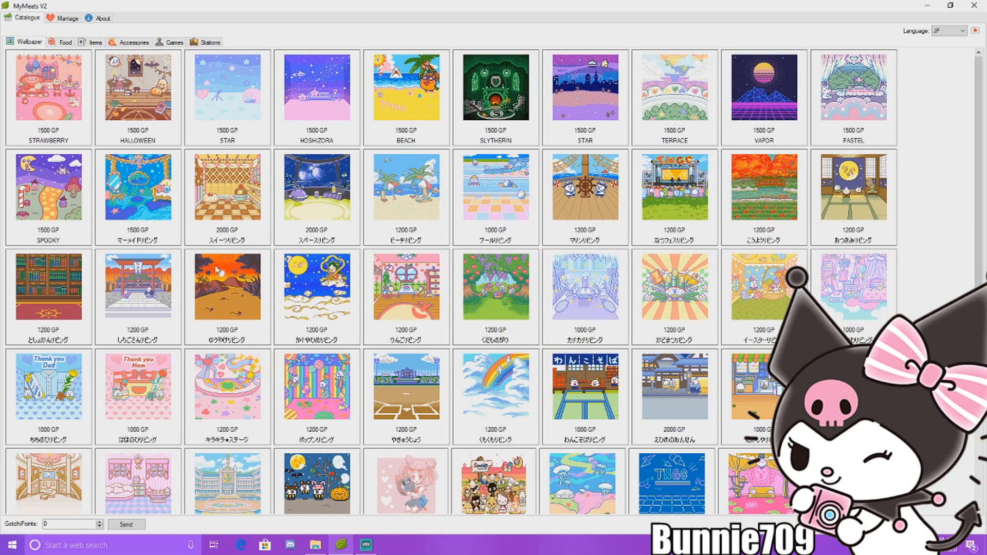
Switch the wallpaper catalogue names to English, then back to Japanese.
click(960, 30)
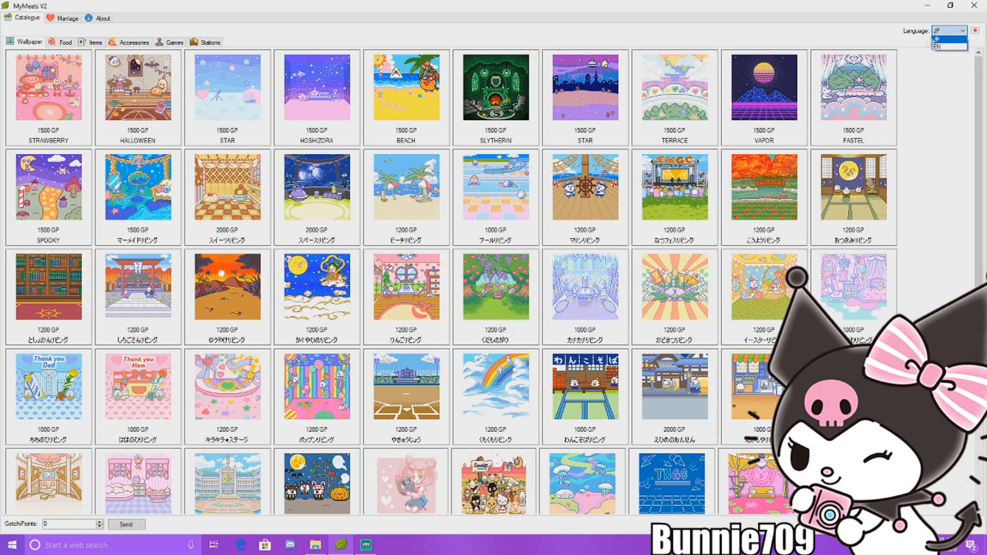
click(939, 46)
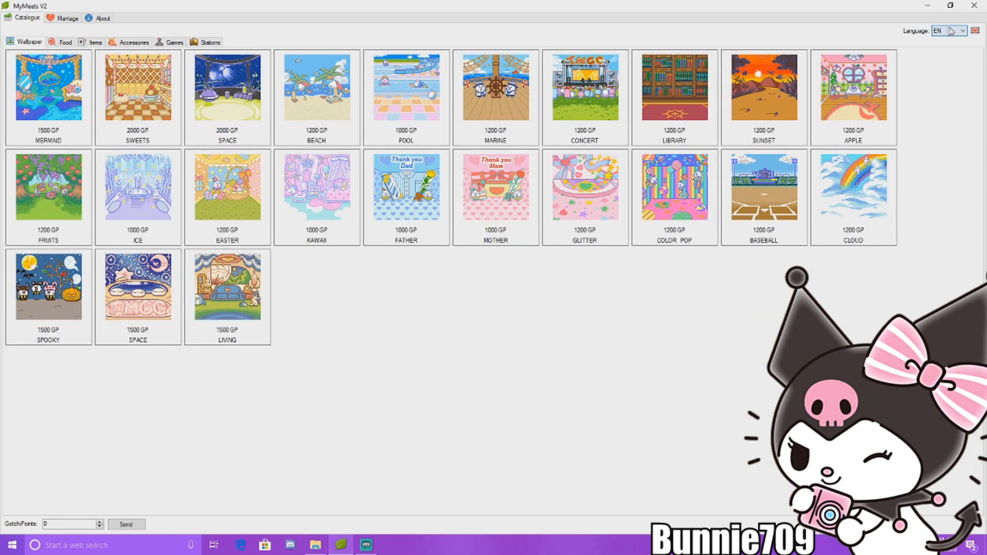
click(947, 30)
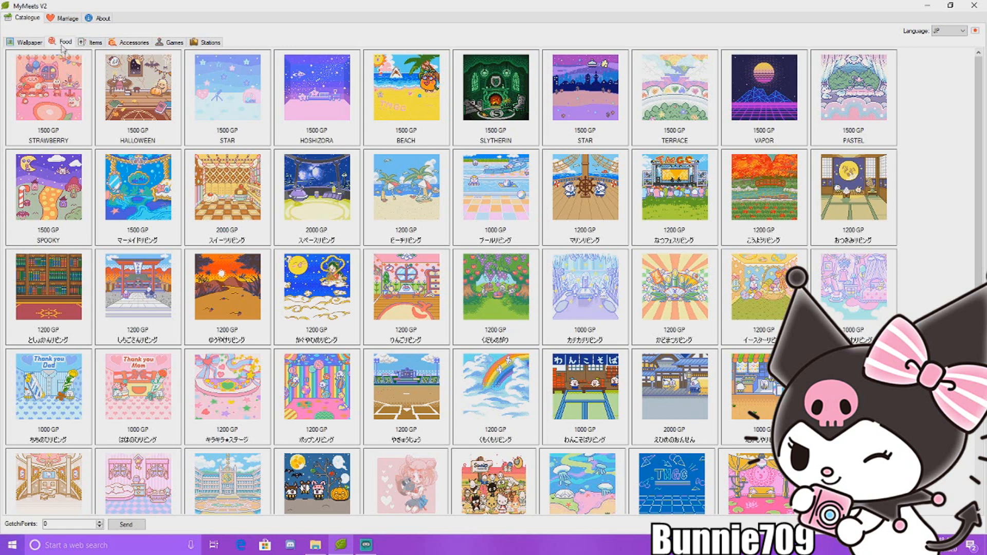
Show the food catalogue, view it in English, then return to JP.
click(65, 41)
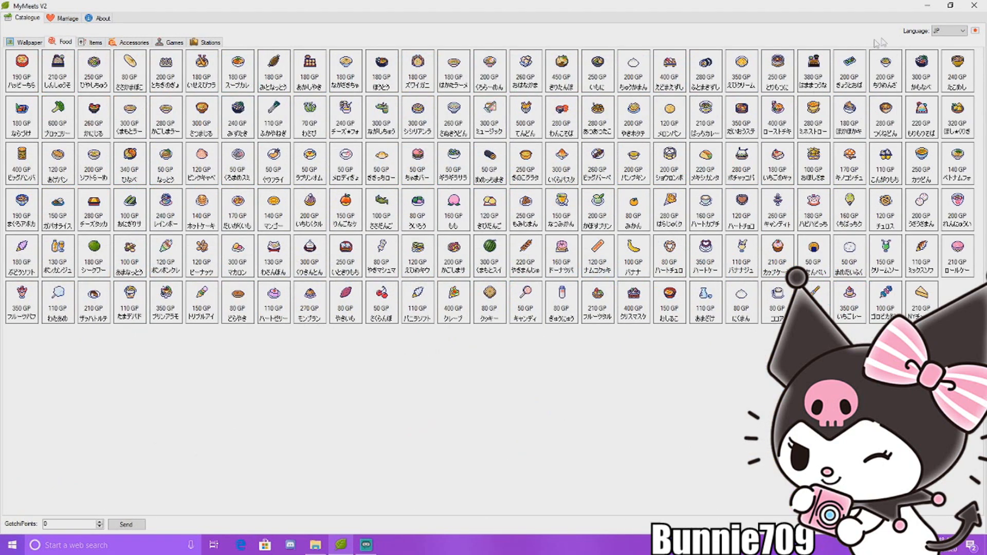
click(947, 30)
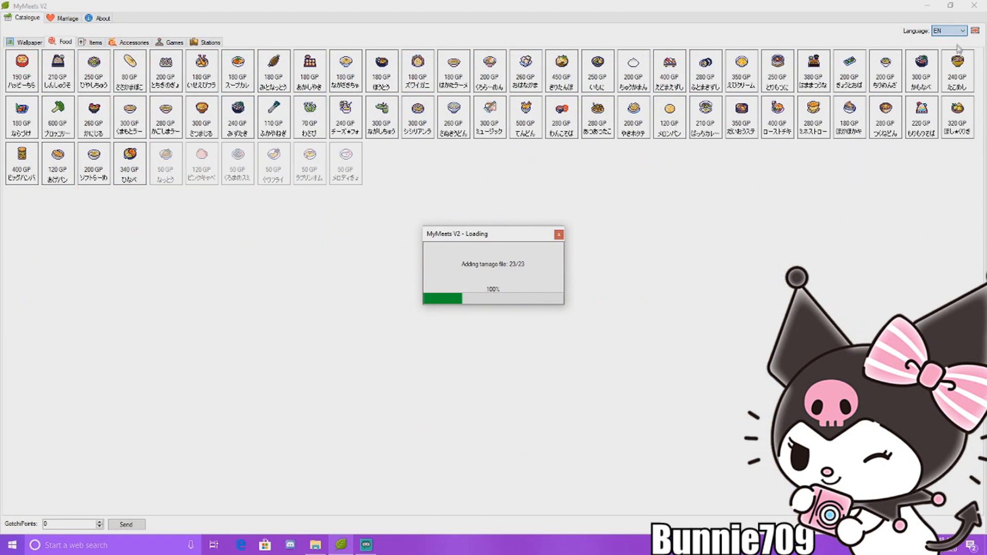
click(948, 31)
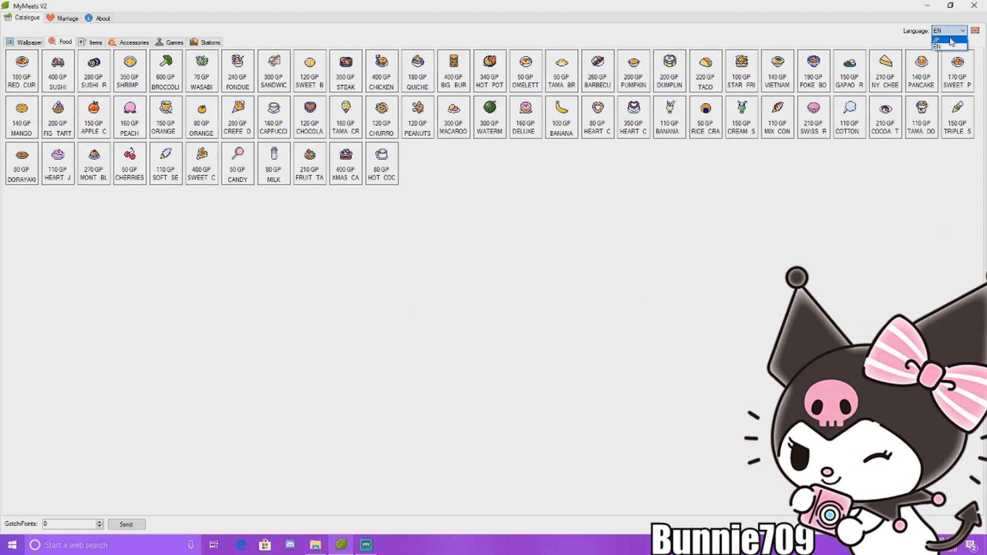
click(937, 39)
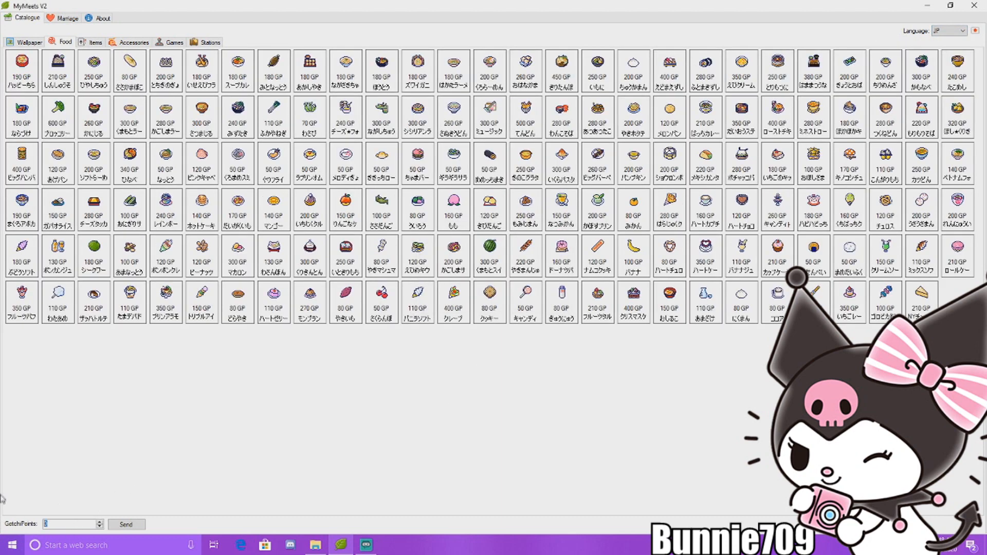
Enter 99 in the GotchiPoints field so the amount reads 9999.
text(9999)
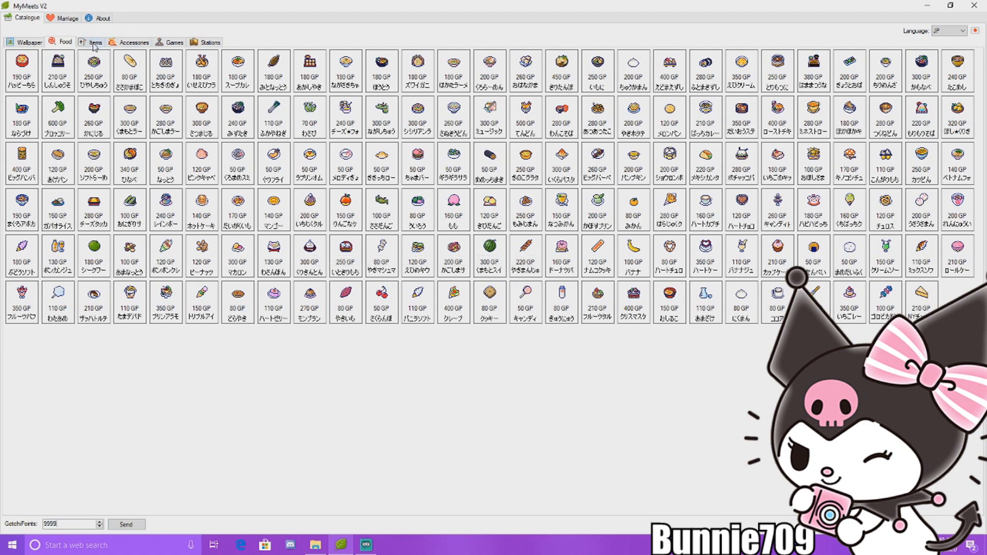
Open the Accessories catalogue, try EN names, and settle on the JP listing.
click(95, 42)
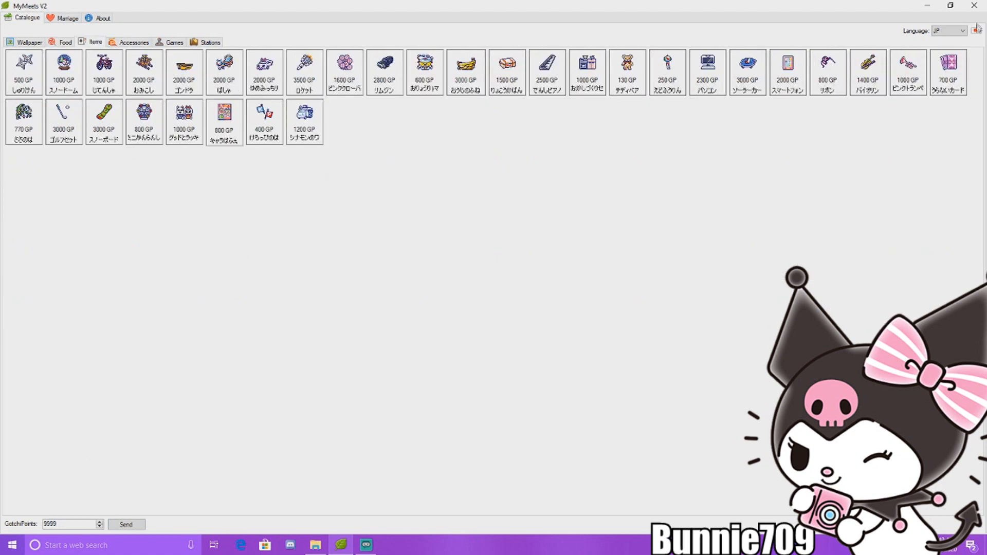
click(948, 31)
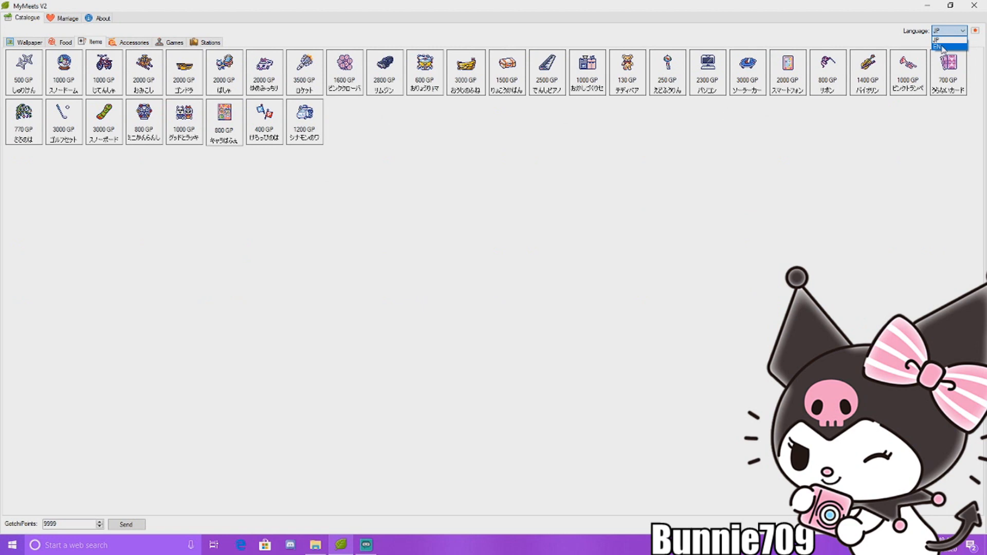
click(937, 39)
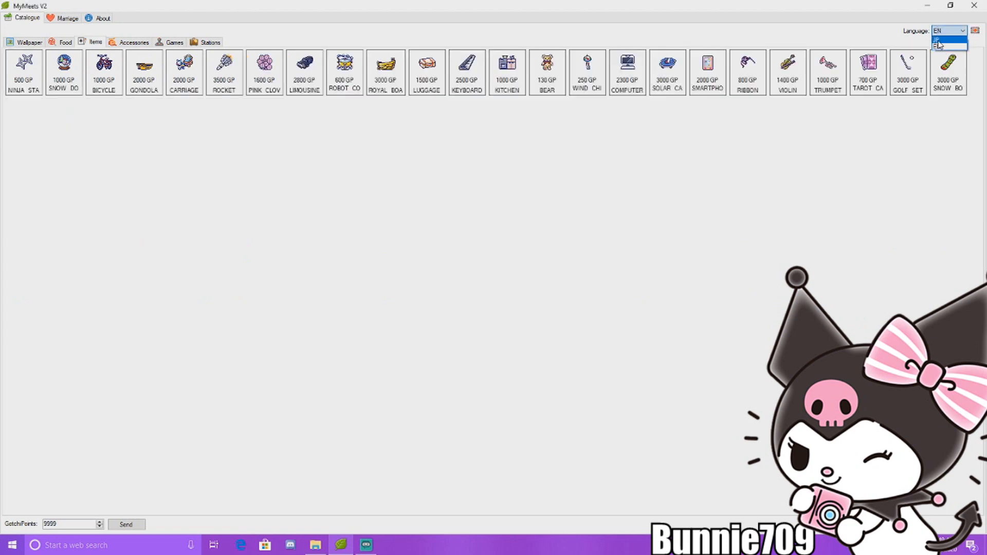
click(938, 40)
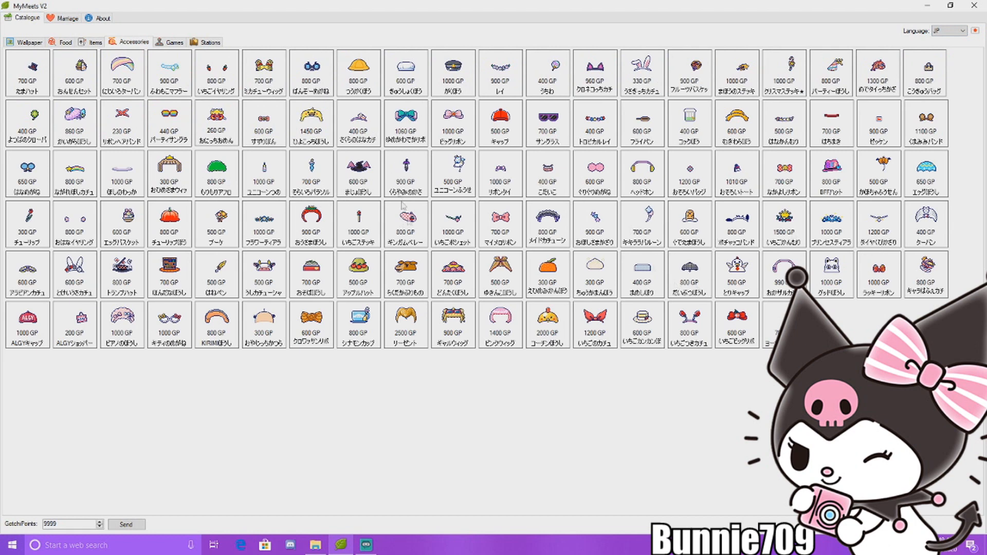
Toggle item names to EN and back to JP, then show the wallpaper catalogue.
click(965, 30)
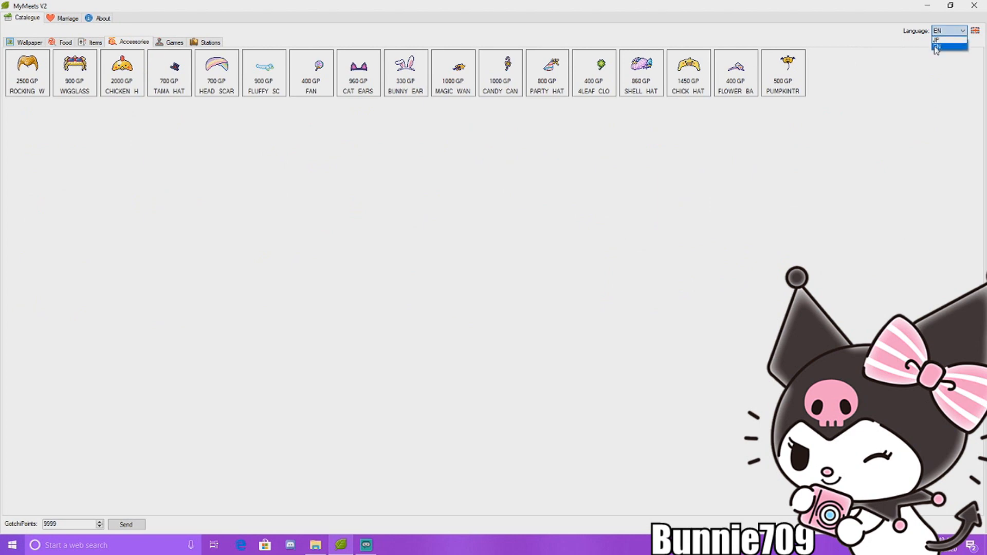
click(936, 48)
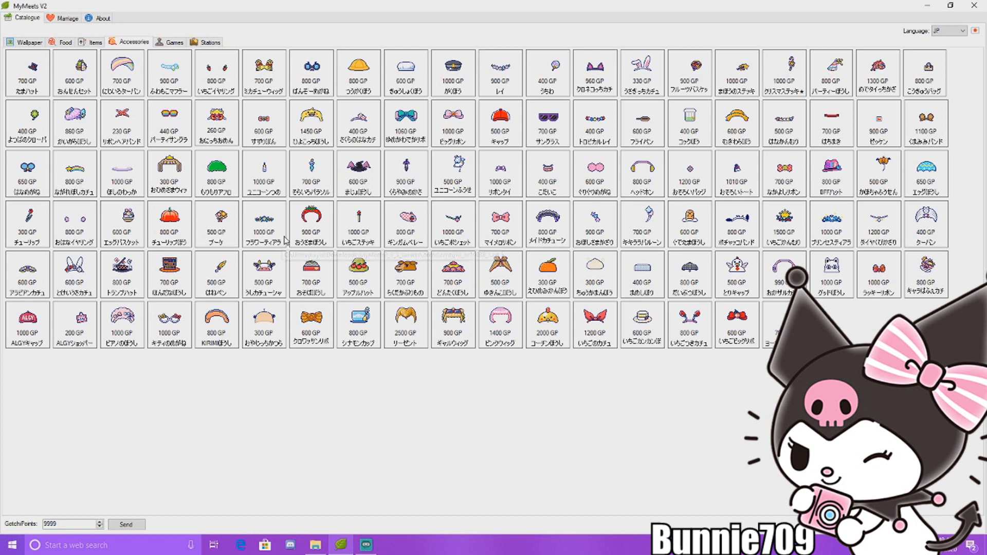
mouse_move(316, 221)
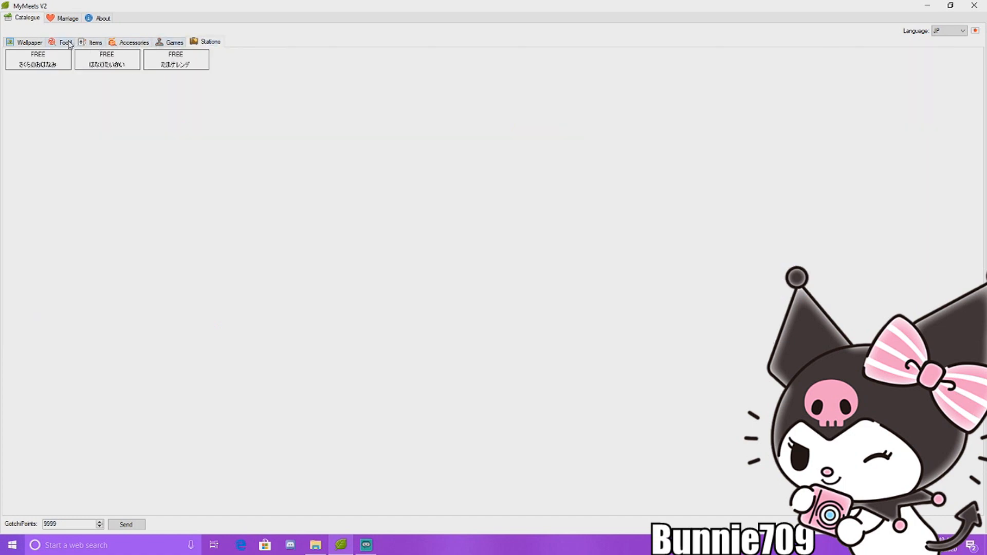
click(29, 43)
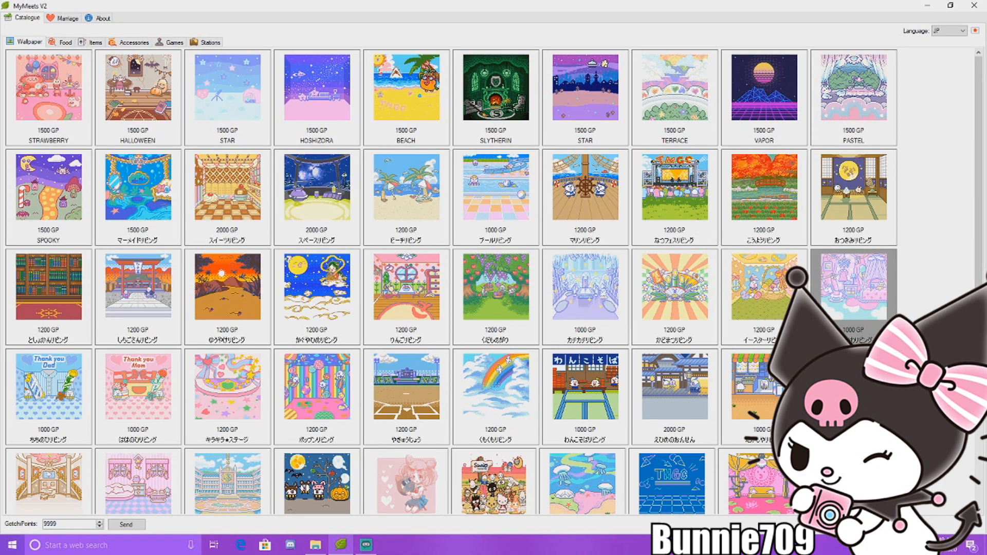
Open the Send Item window, then close it again.
click(126, 524)
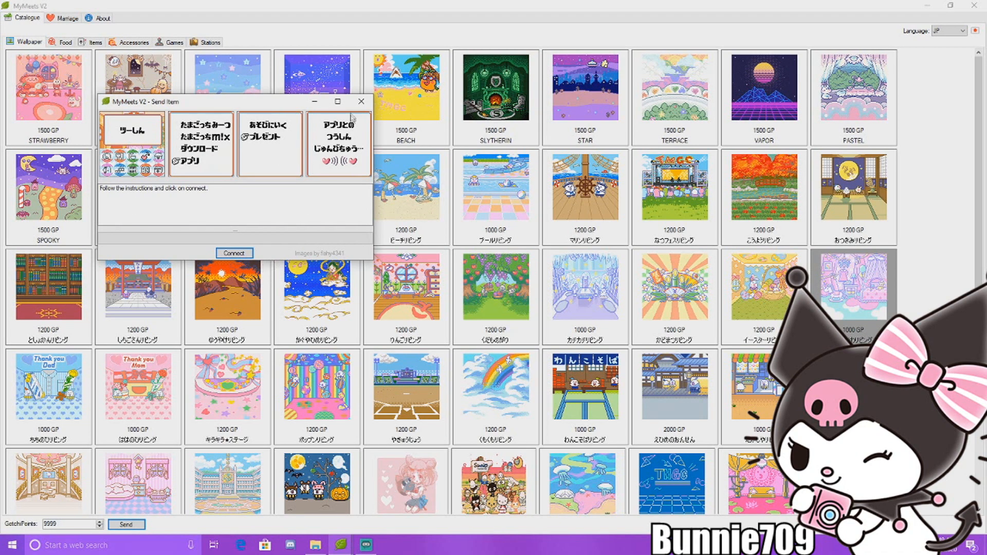
click(947, 31)
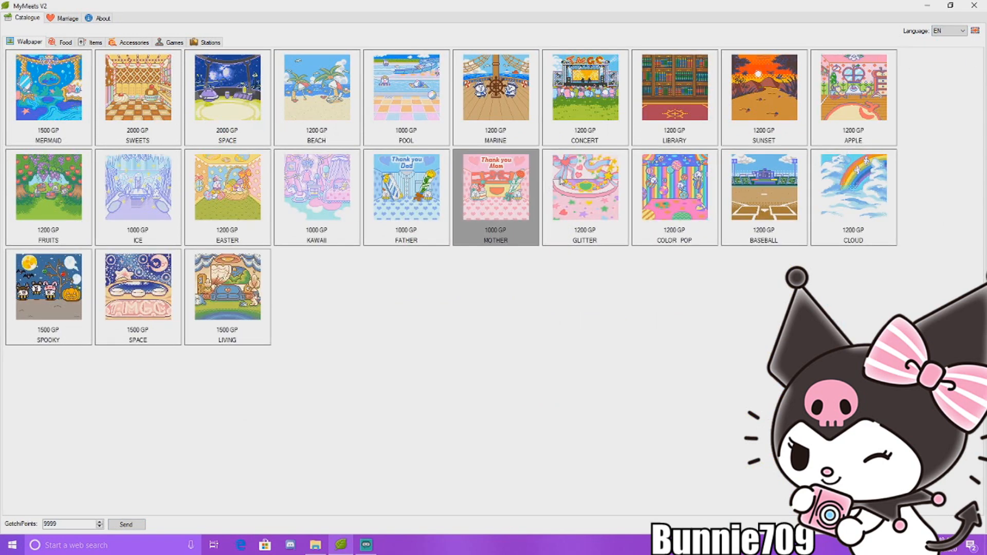
Reopen the Send Item window over the English wallpaper catalogue.
click(126, 525)
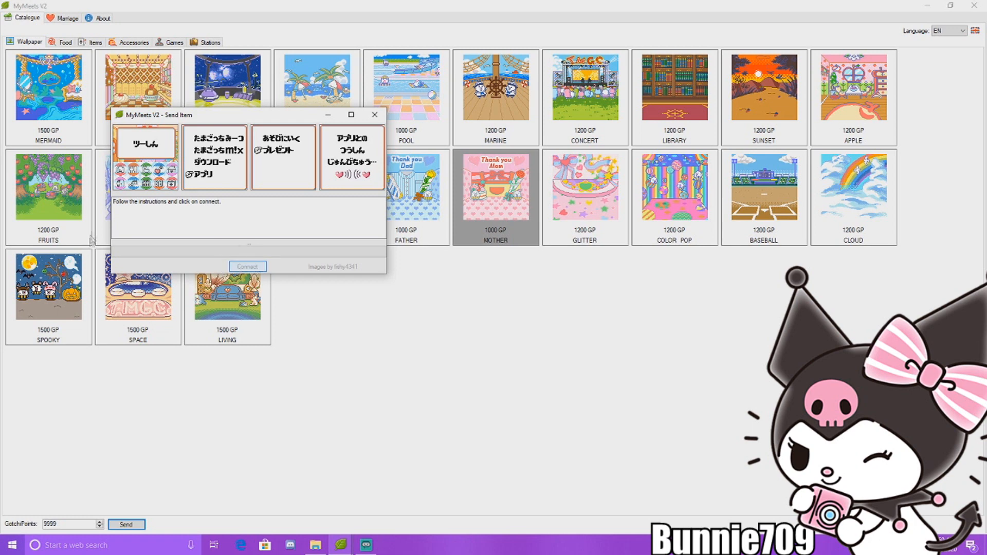
mouse_move(175, 221)
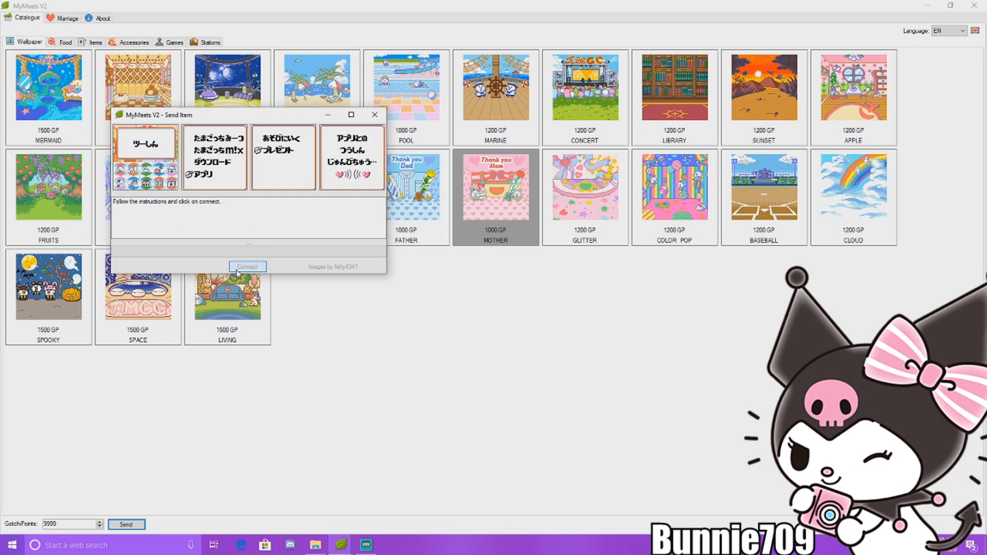
Click Connect in the Send Item window, which then stops responding.
click(247, 266)
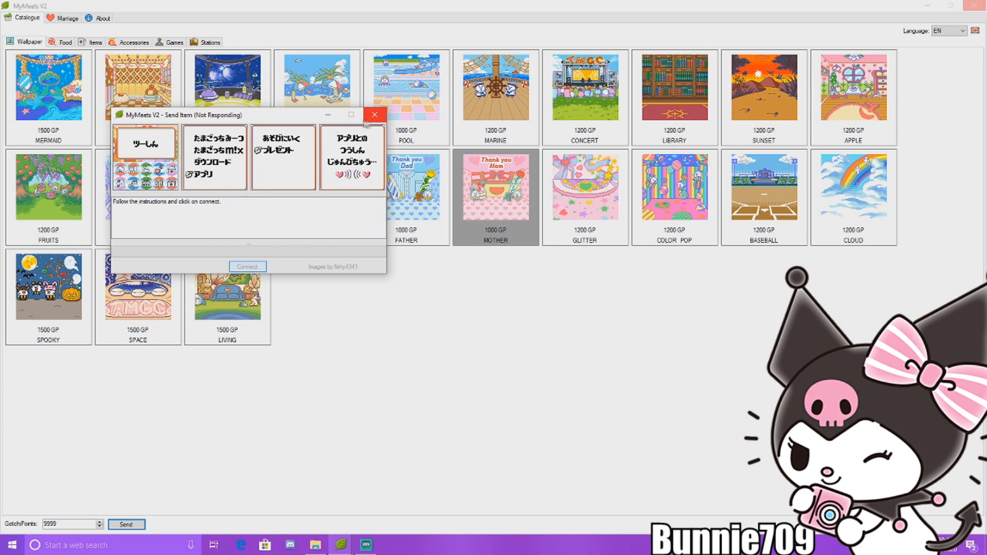
click(374, 115)
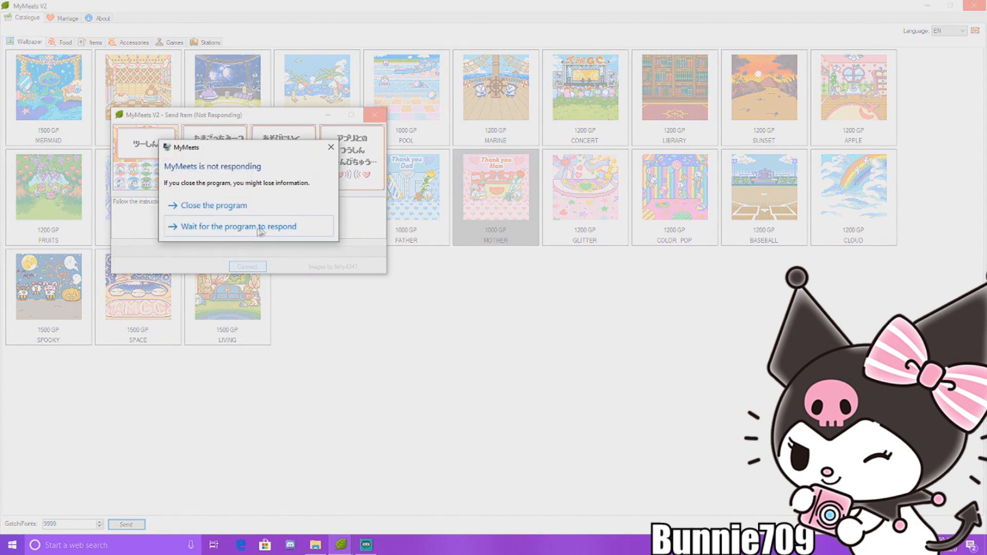
click(238, 226)
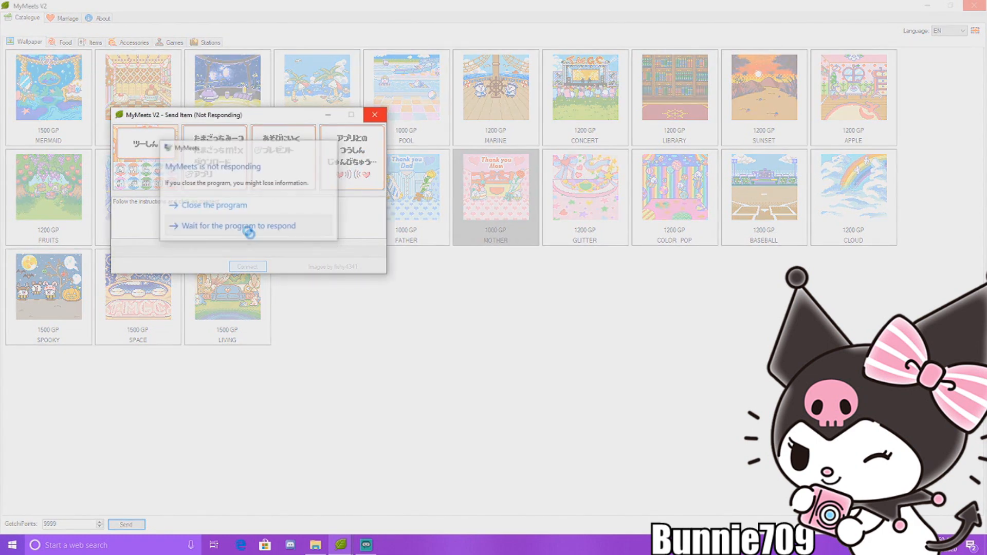
click(238, 225)
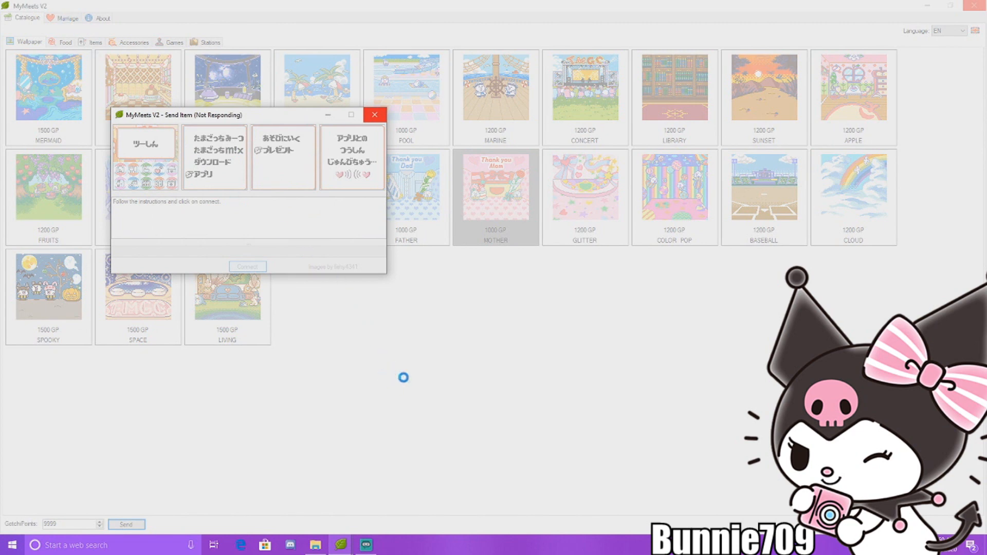
mouse_move(408, 397)
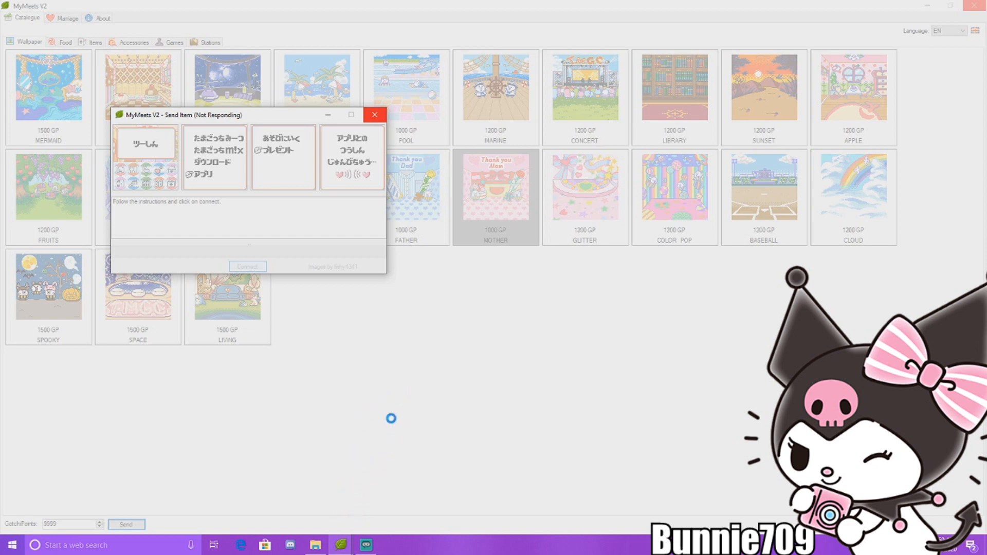
mouse_move(398, 418)
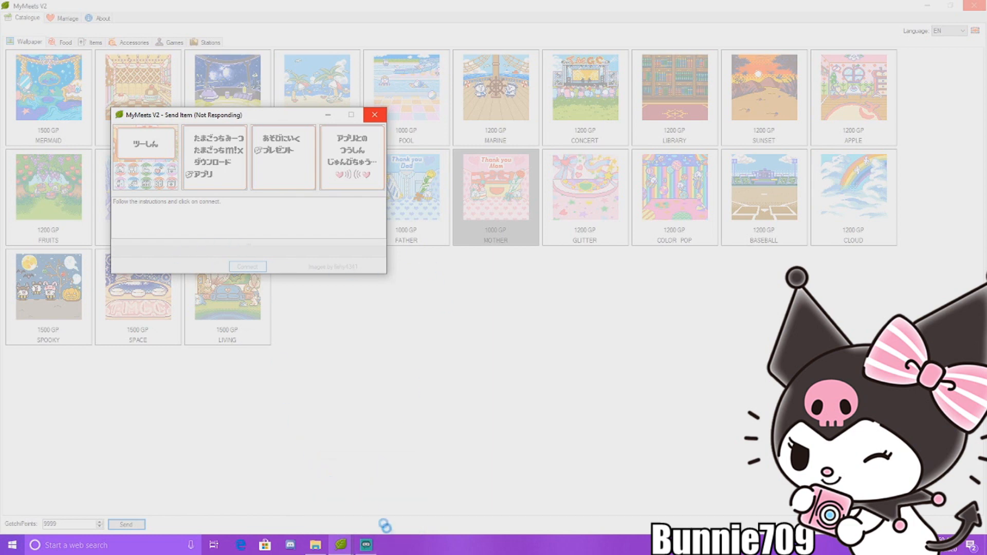
mouse_move(365, 545)
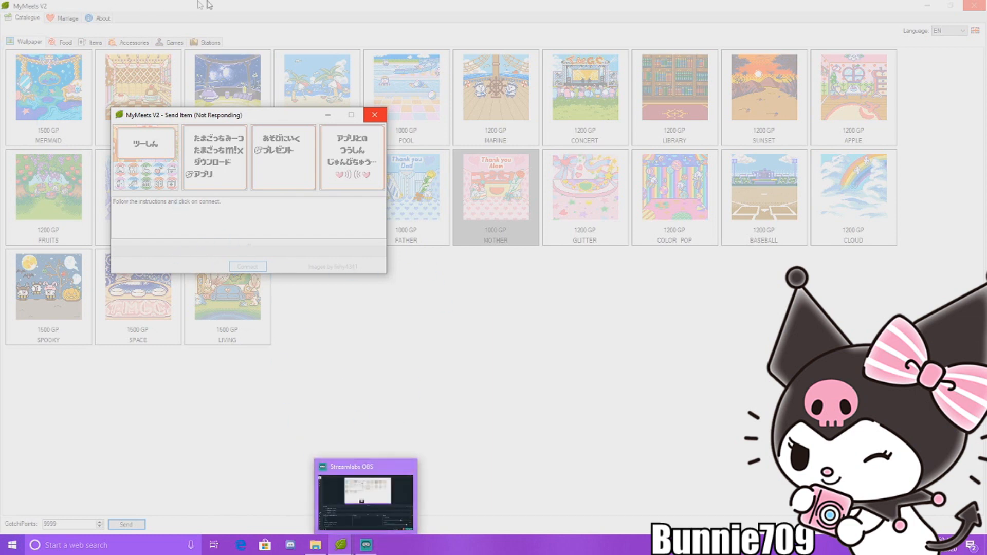